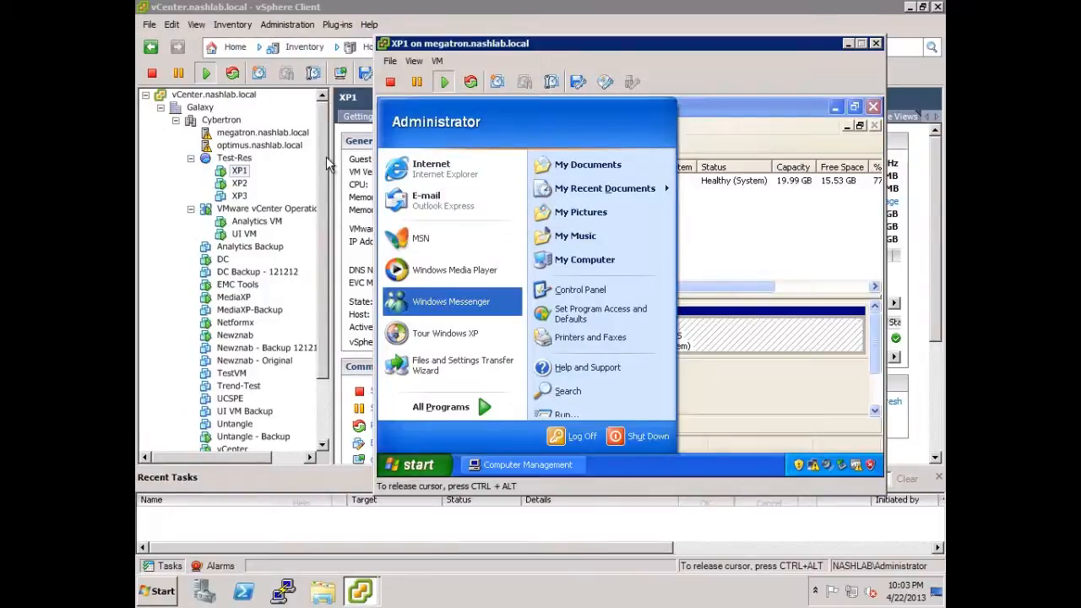
- Bring XP1's Disk Management window forward, showing Disk 0 with its 19.99 GB C: partition
left_click(521, 464)
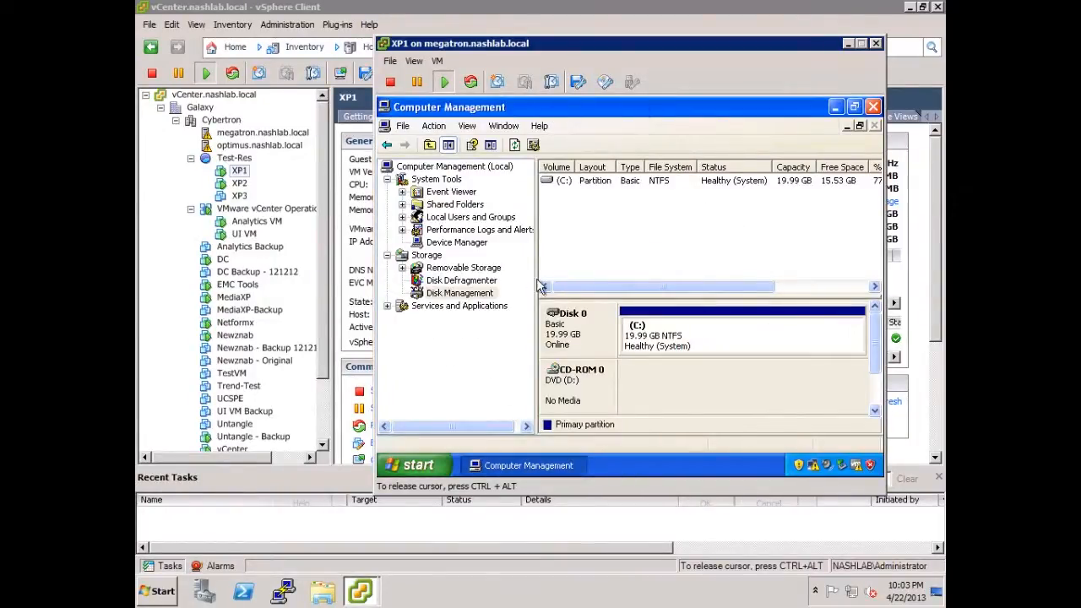
mouse_move(674, 385)
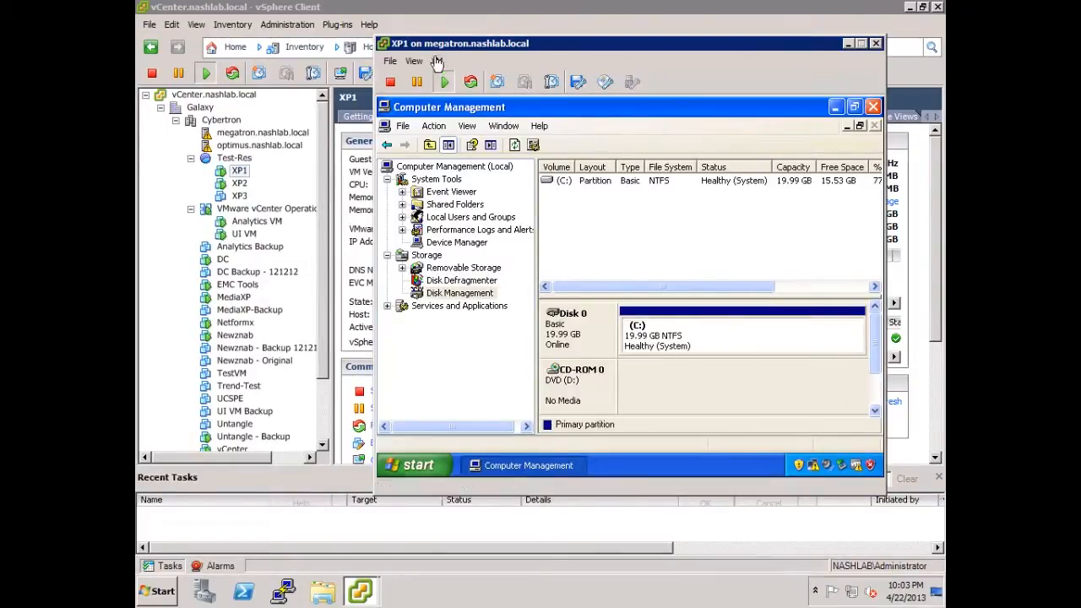
- Open XP1's Edit Settings and add new hardware with Hard Disk as the device type
left_click(439, 61)
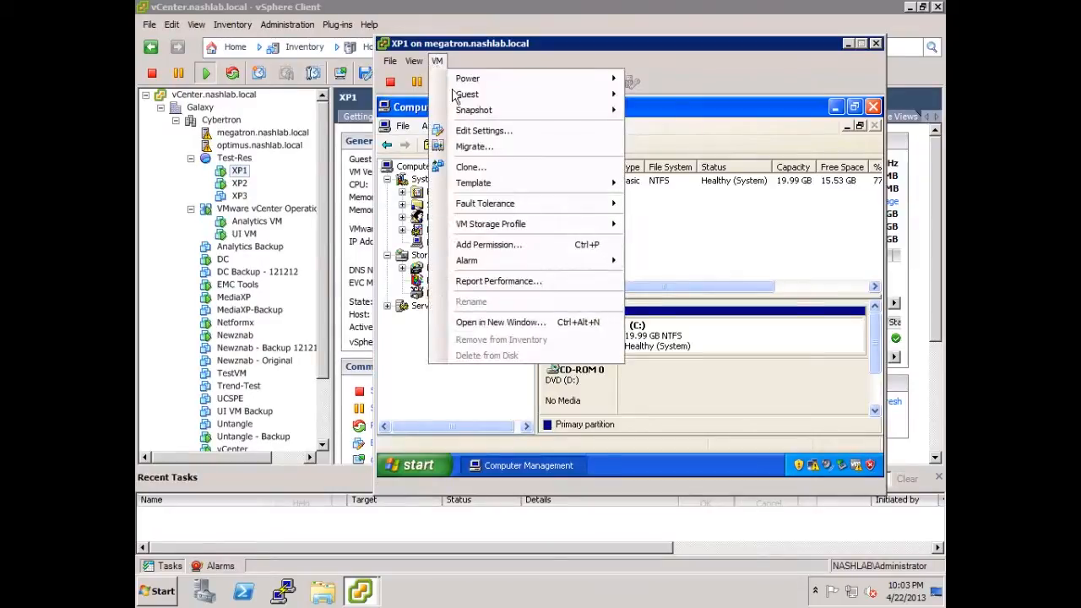
left_click(484, 130)
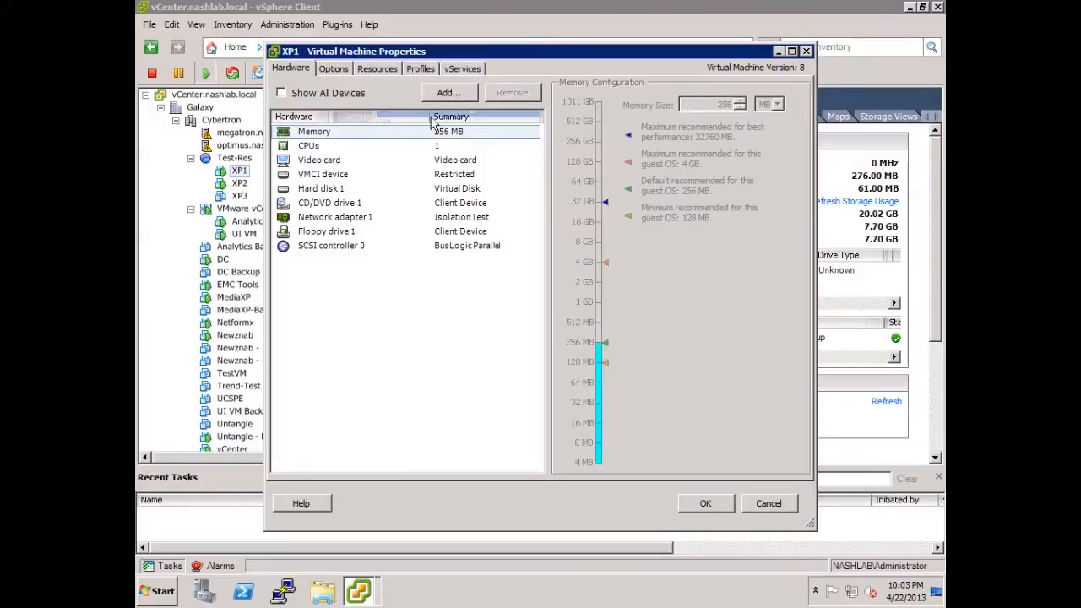
left_click(449, 92)
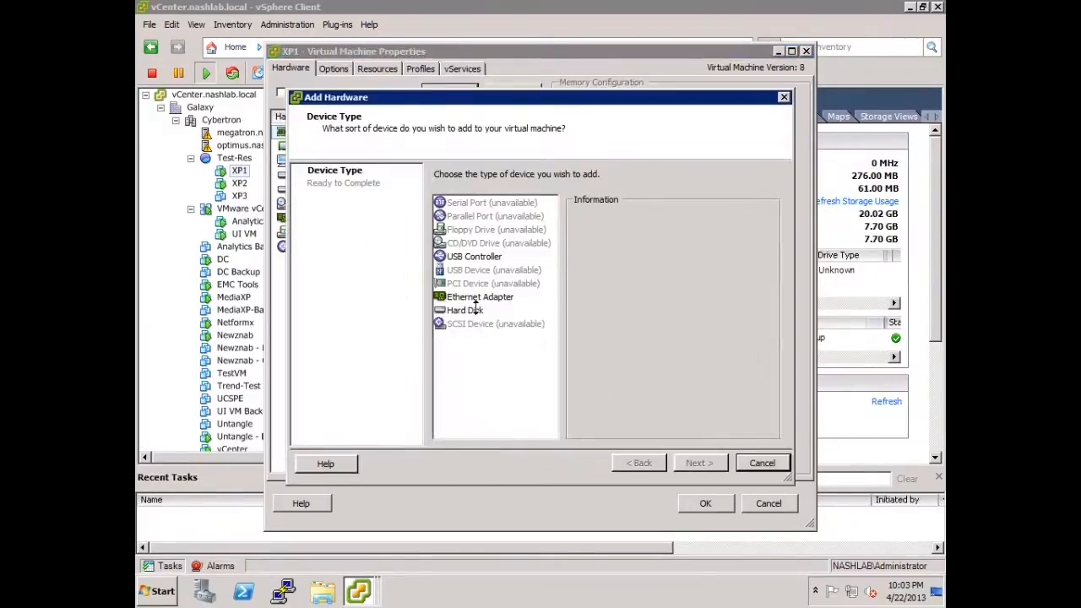
left_click(464, 310)
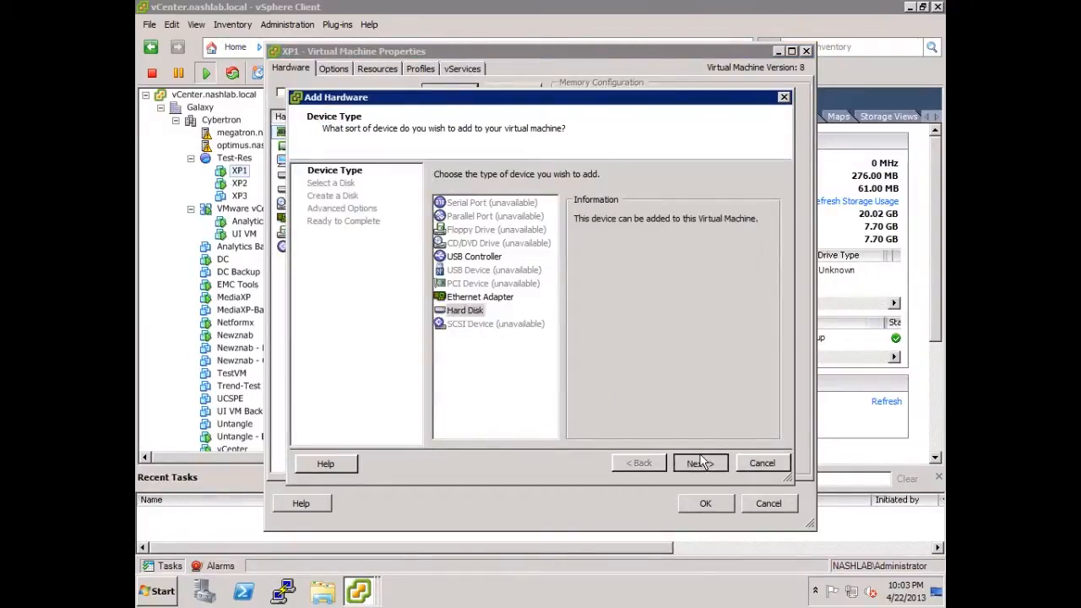
- Choose Raw Device Mappings as the disk type to list the two Synology iSCSI LUNs
left_click(700, 463)
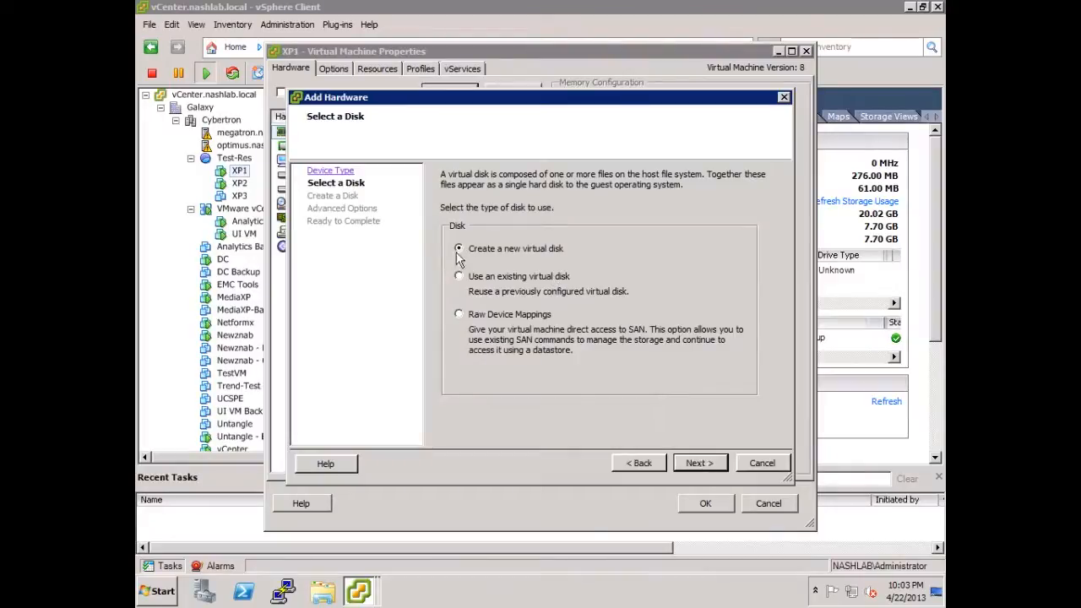
mouse_move(555, 233)
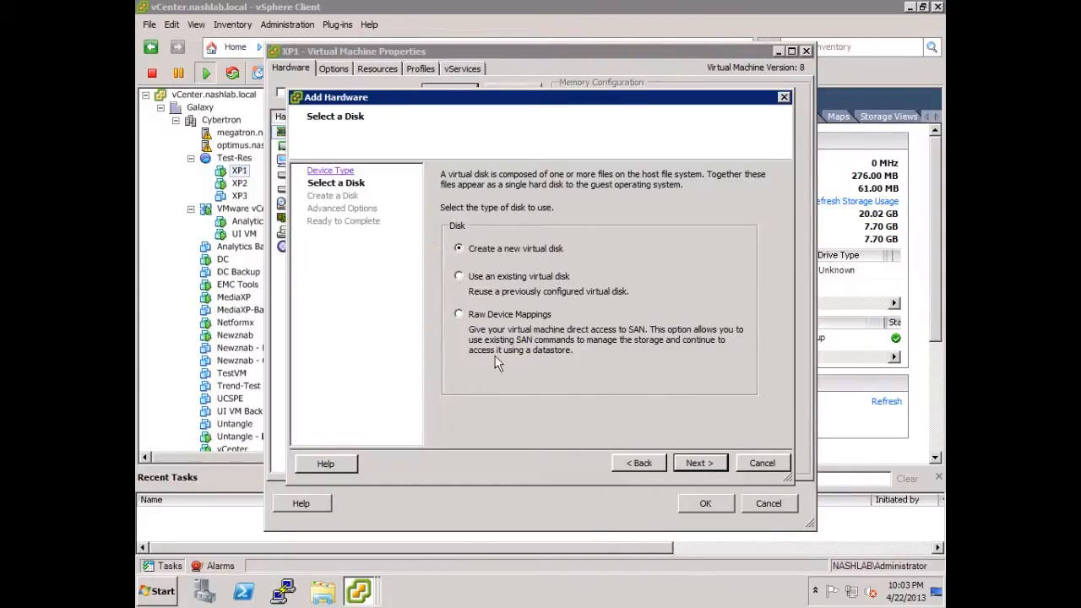
left_click(459, 314)
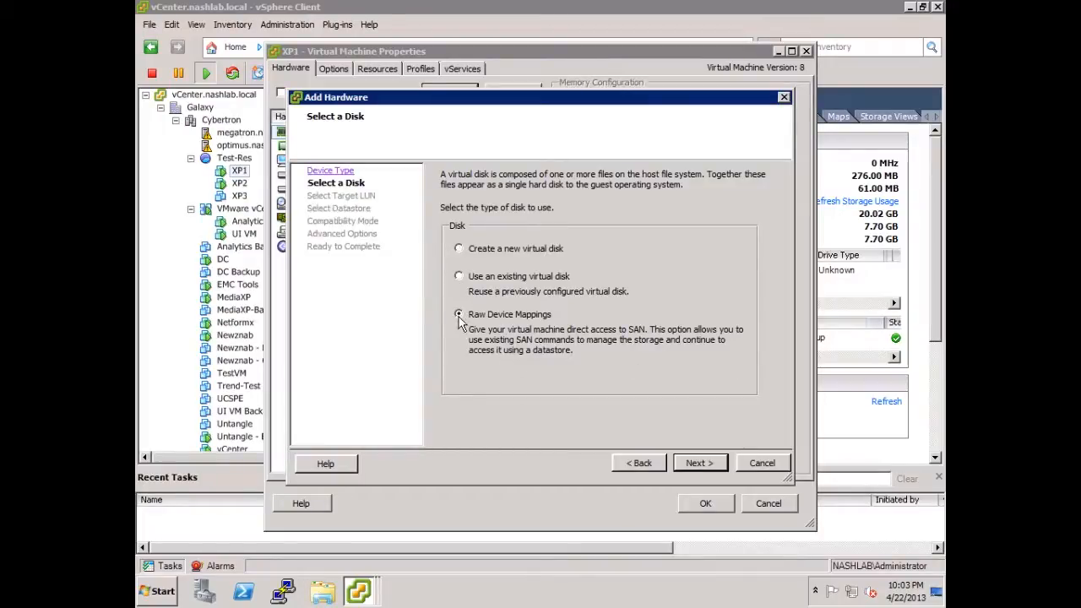
left_click(458, 314)
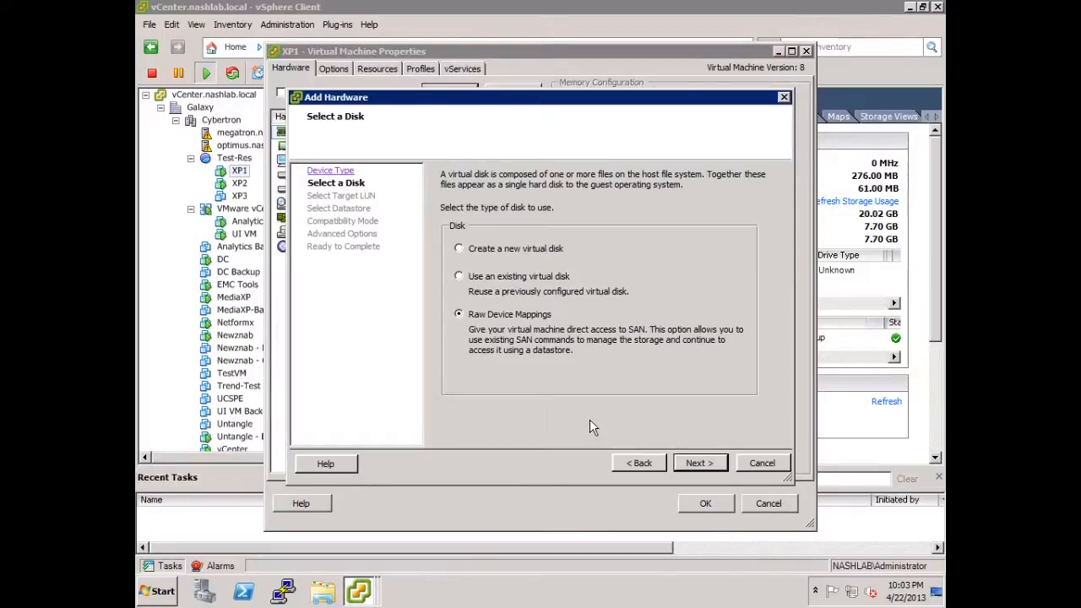
left_click(699, 463)
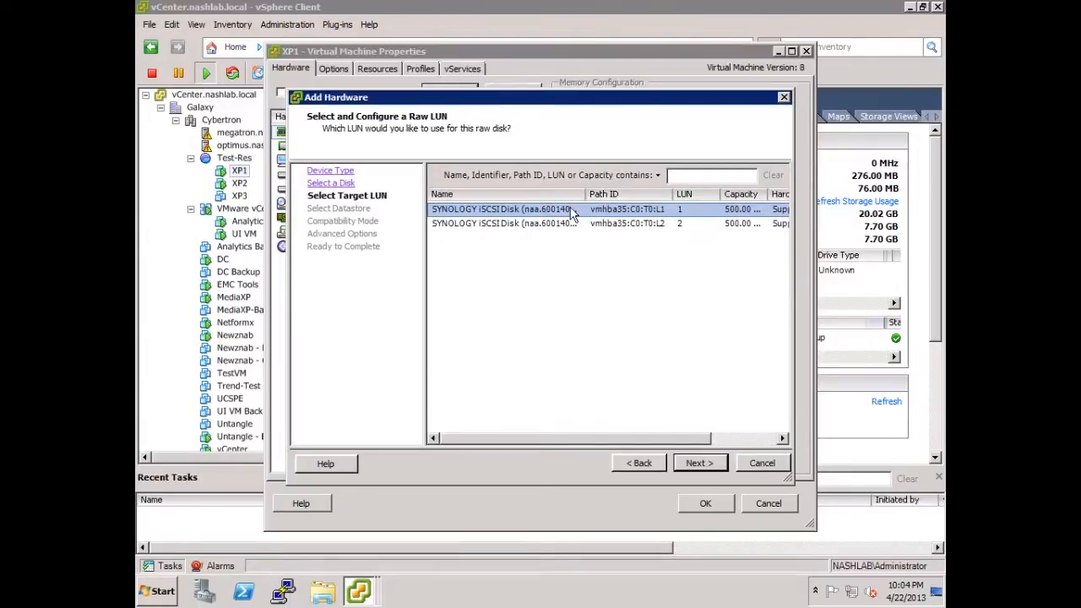
- Select the LUN 1 SYNOLOGY iSCSI Disk and advance to the Datastore04 step
left_click(699, 463)
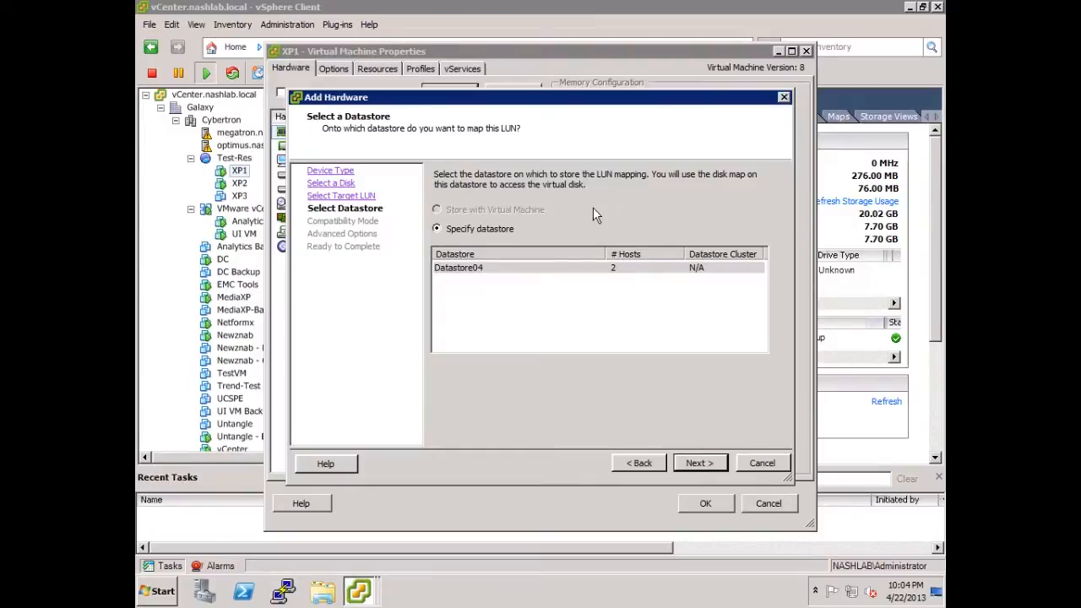
mouse_move(708, 336)
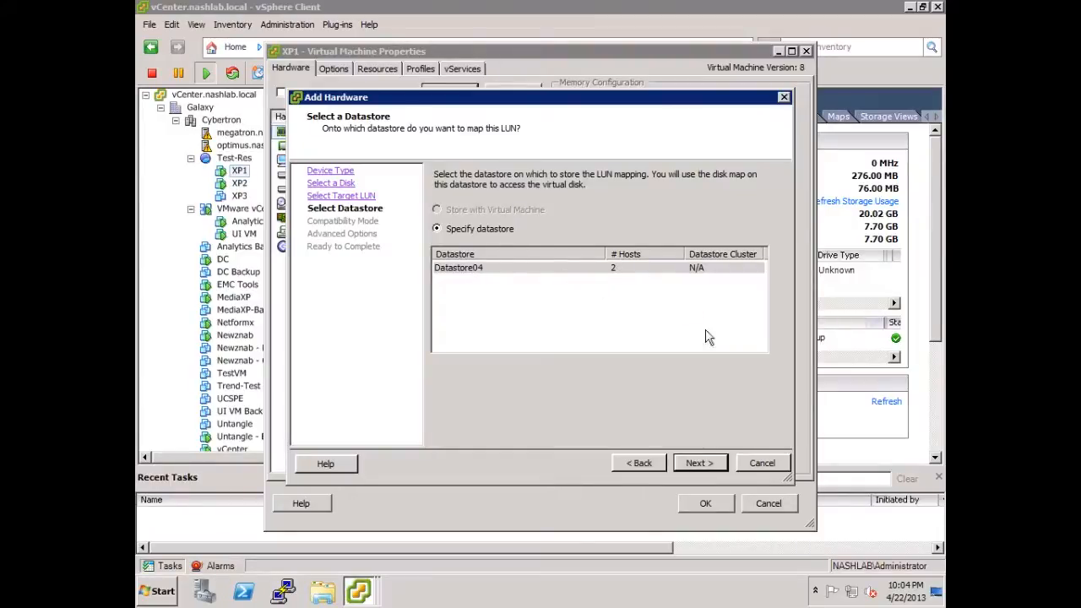
mouse_move(700, 473)
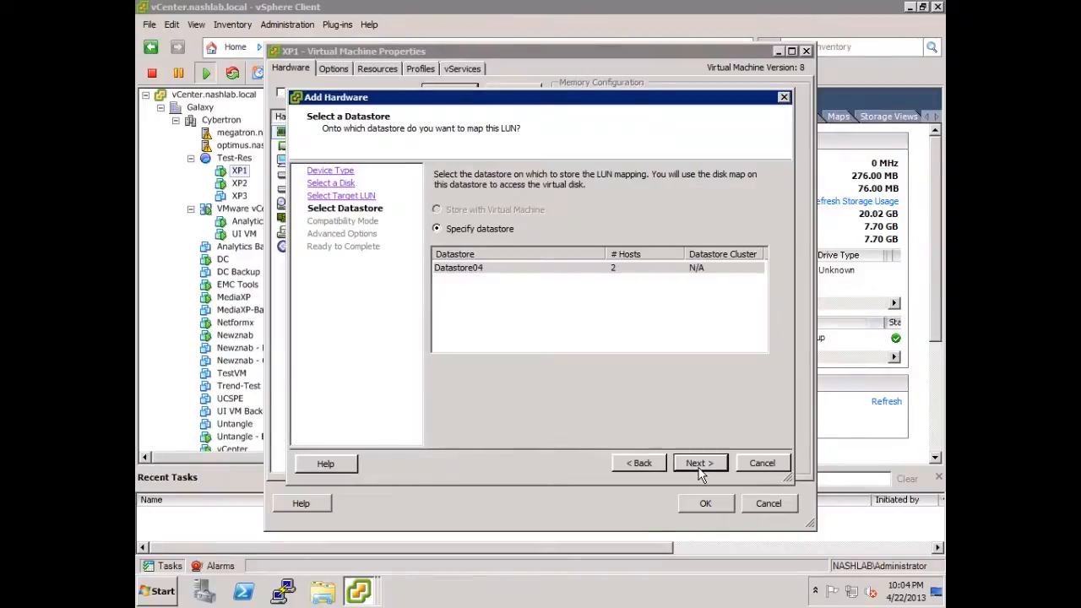
- Pick Virtual compatibility mode and reach Advanced Options with SCSI (0:0) node
left_click(699, 463)
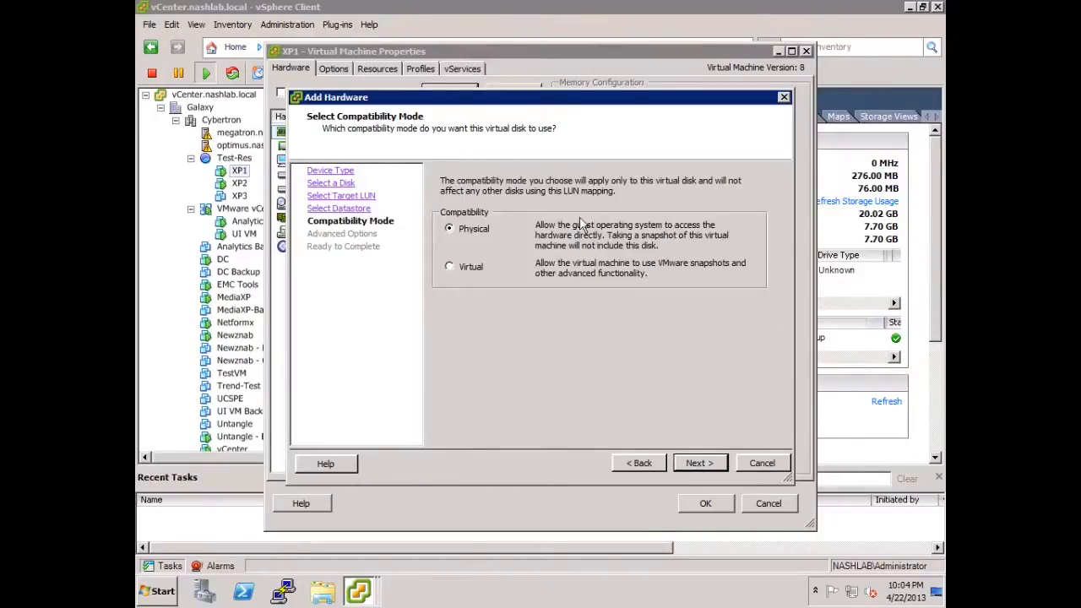
mouse_move(541, 290)
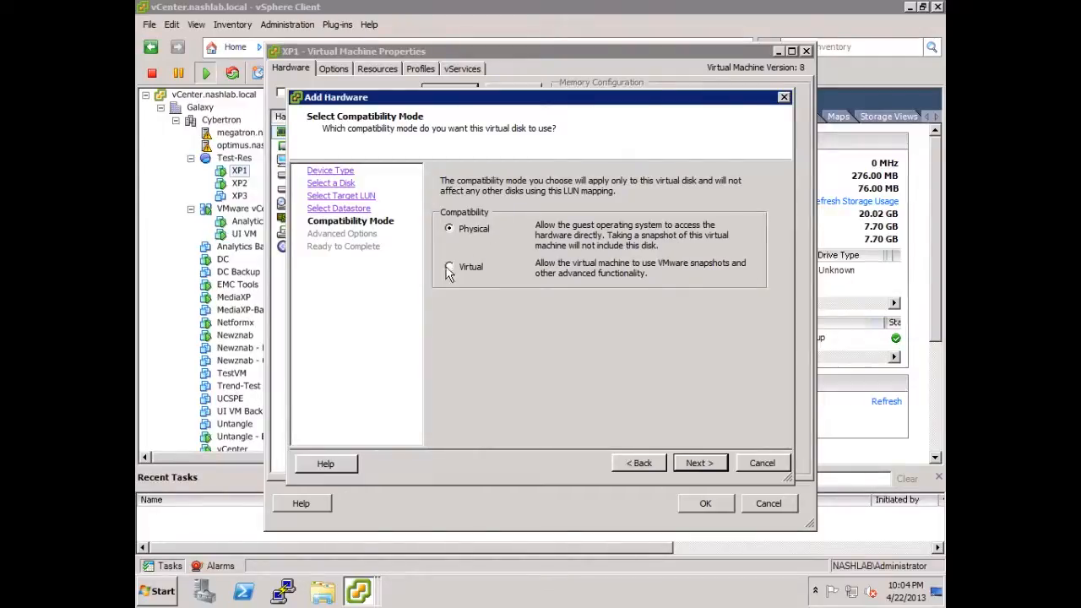
left_click(448, 266)
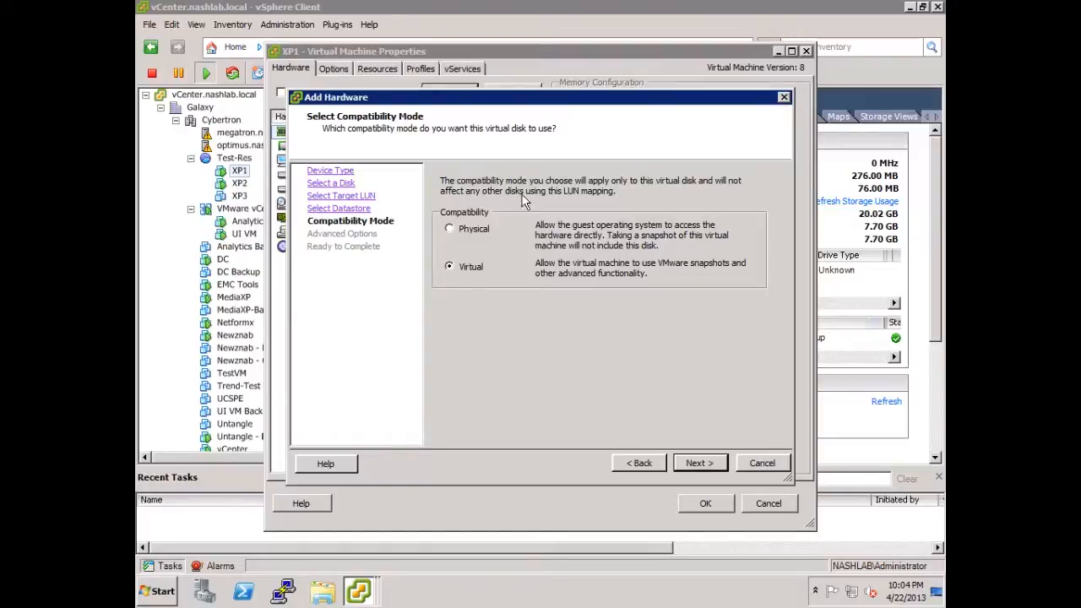
left_click(699, 462)
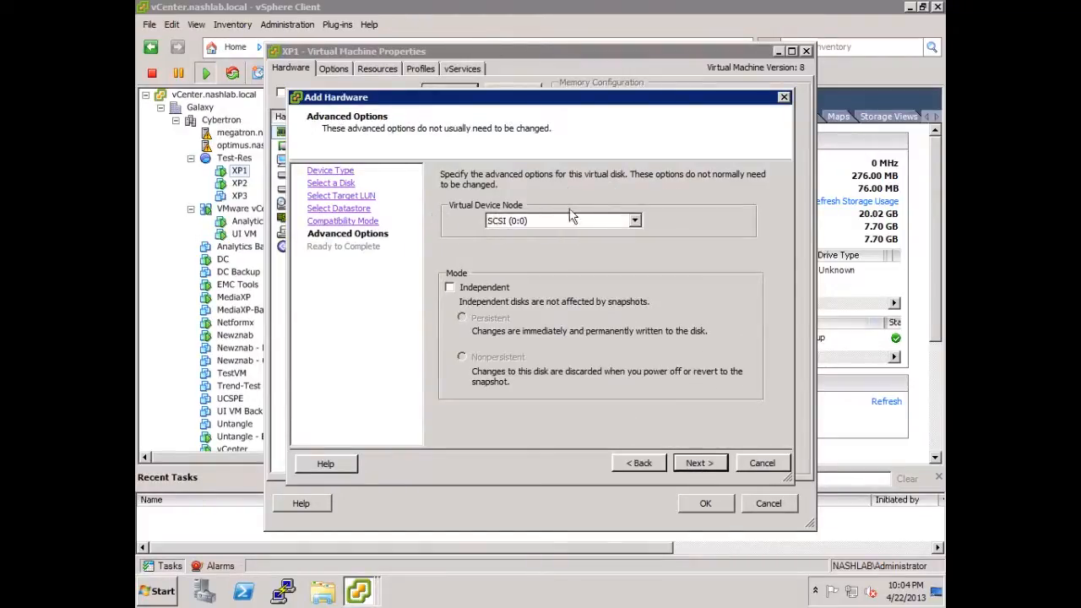
left_click(558, 220)
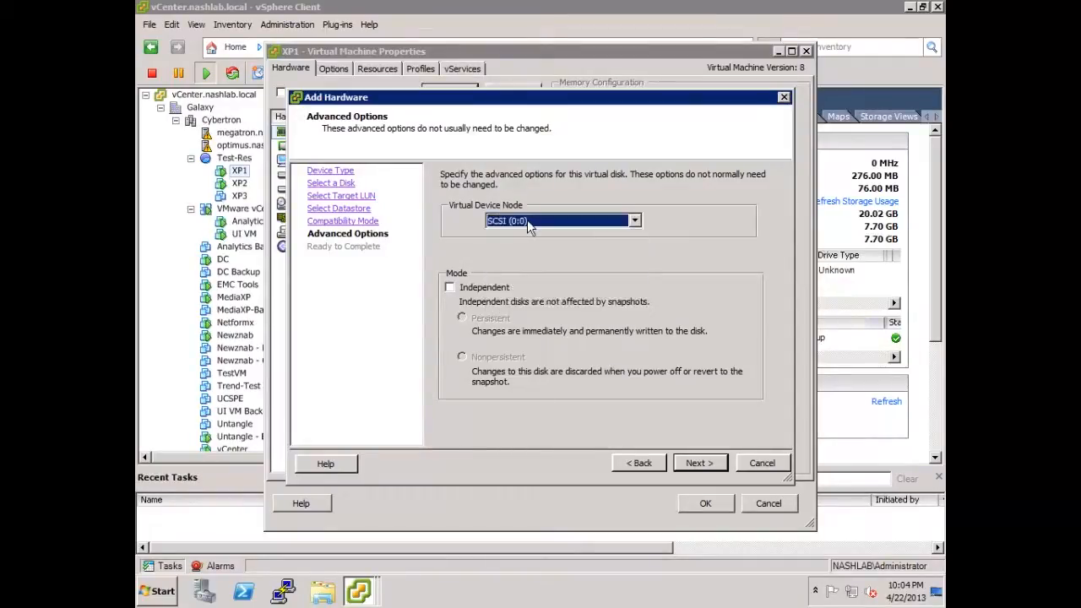
mouse_move(667, 336)
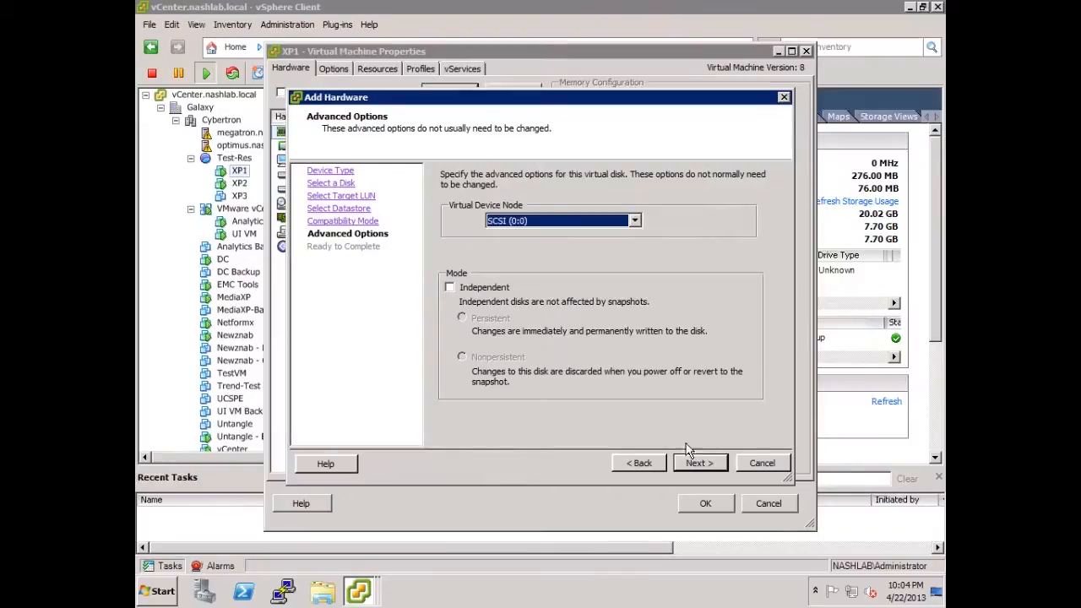
mouse_move(694, 483)
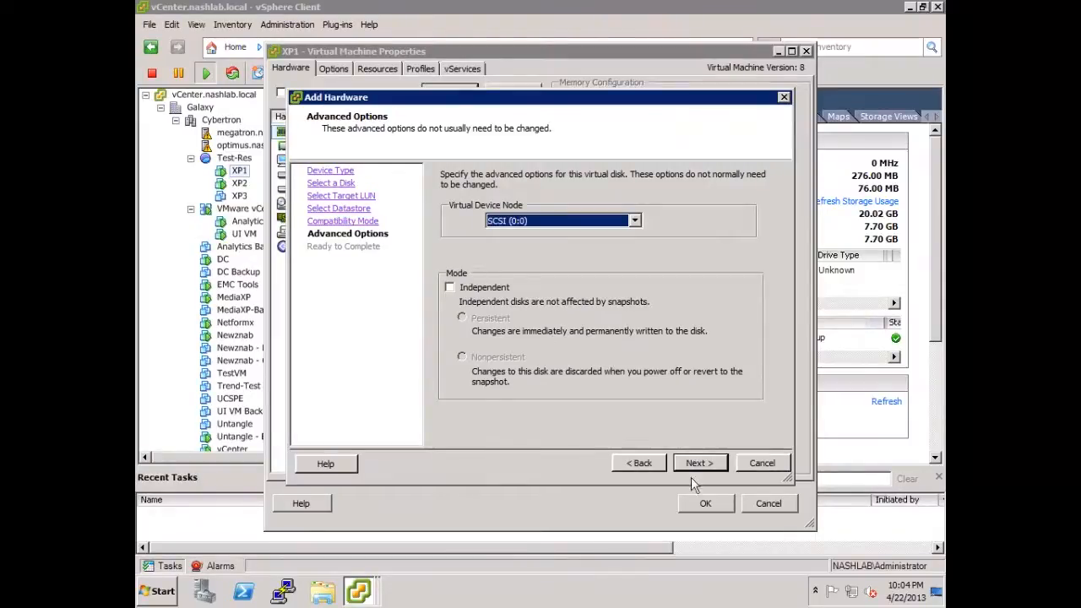
mouse_move(639, 483)
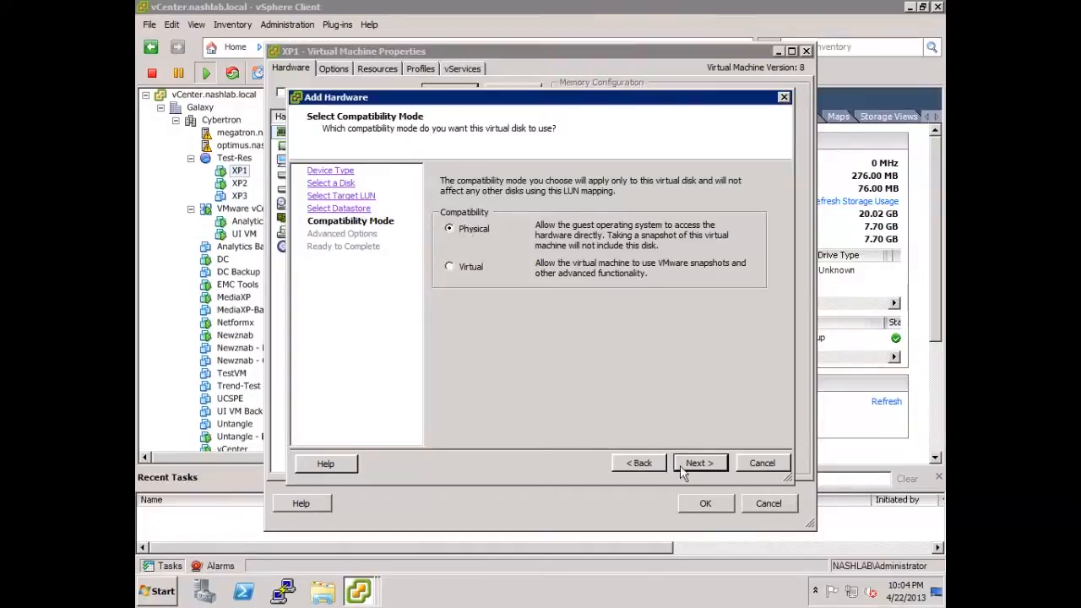
left_click(699, 463)
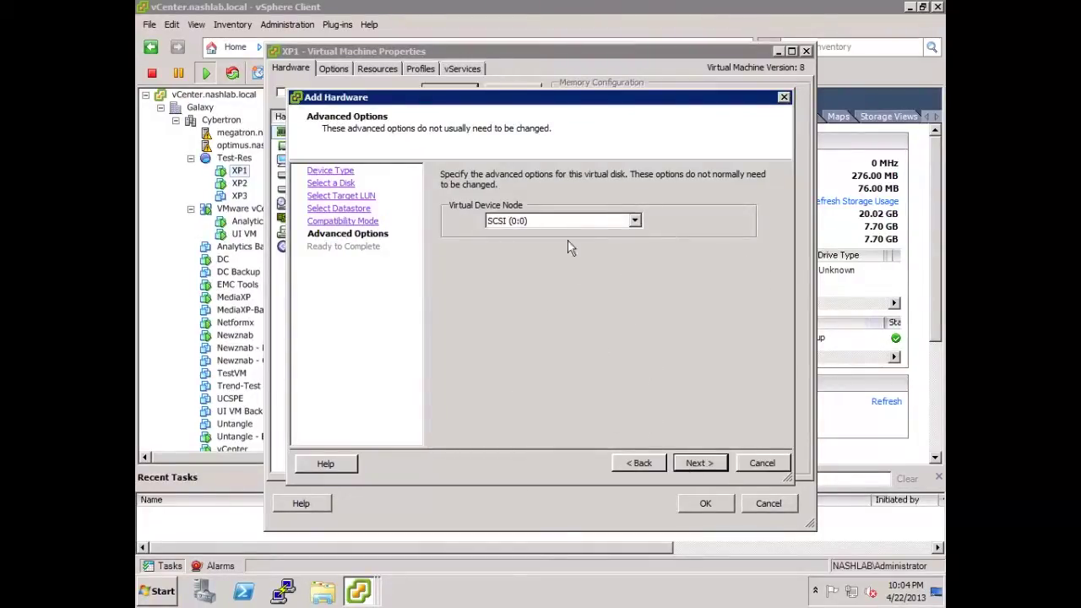
left_click(639, 463)
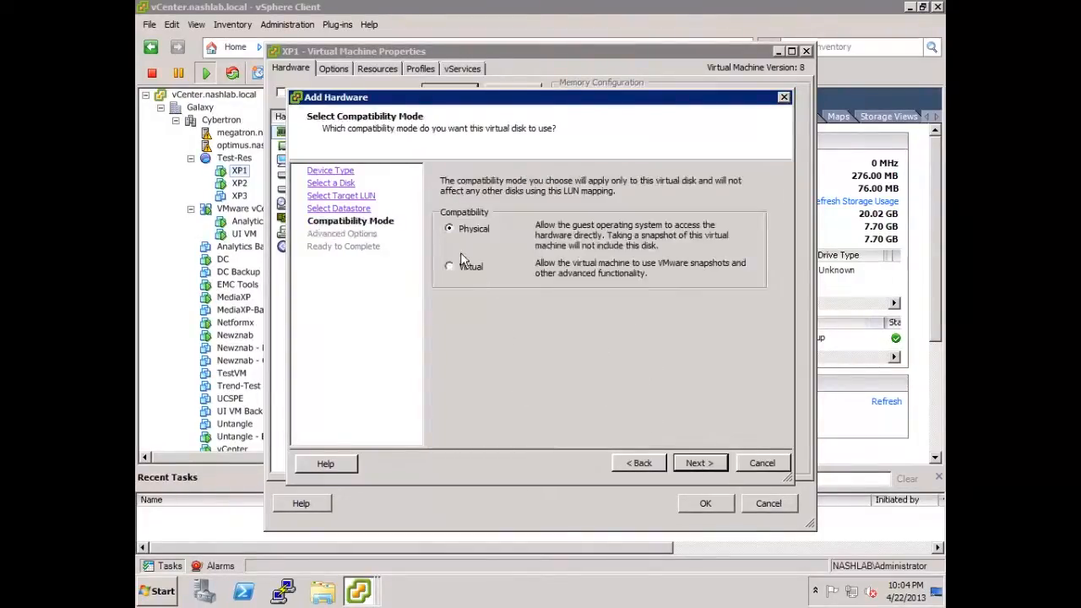
left_click(700, 462)
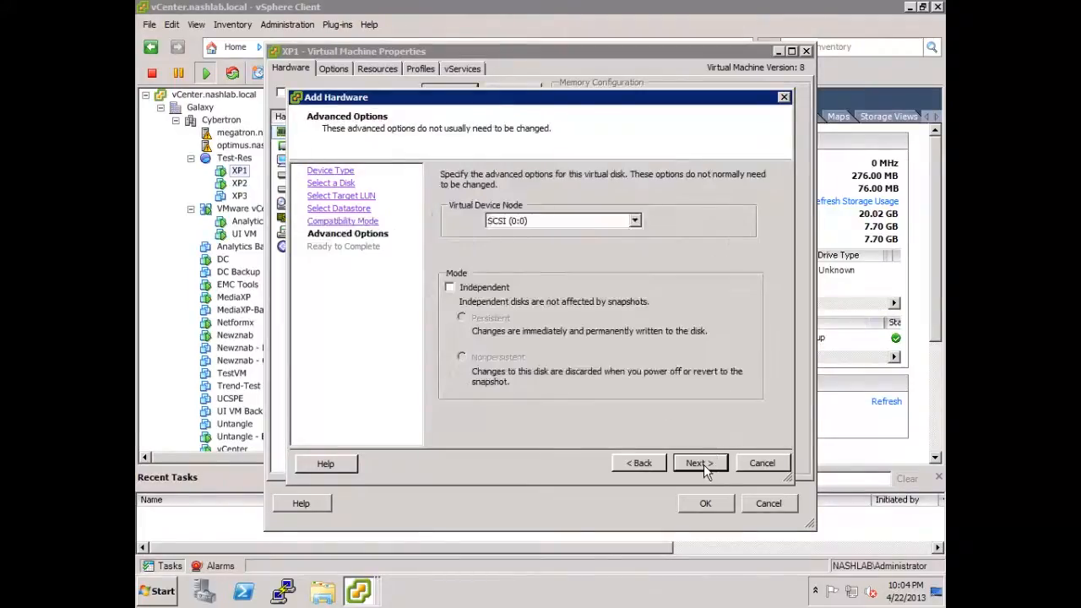
- Review the summary, finish the wizard, and confirm XP1's Virtual Machine Properties with OK
left_click(700, 462)
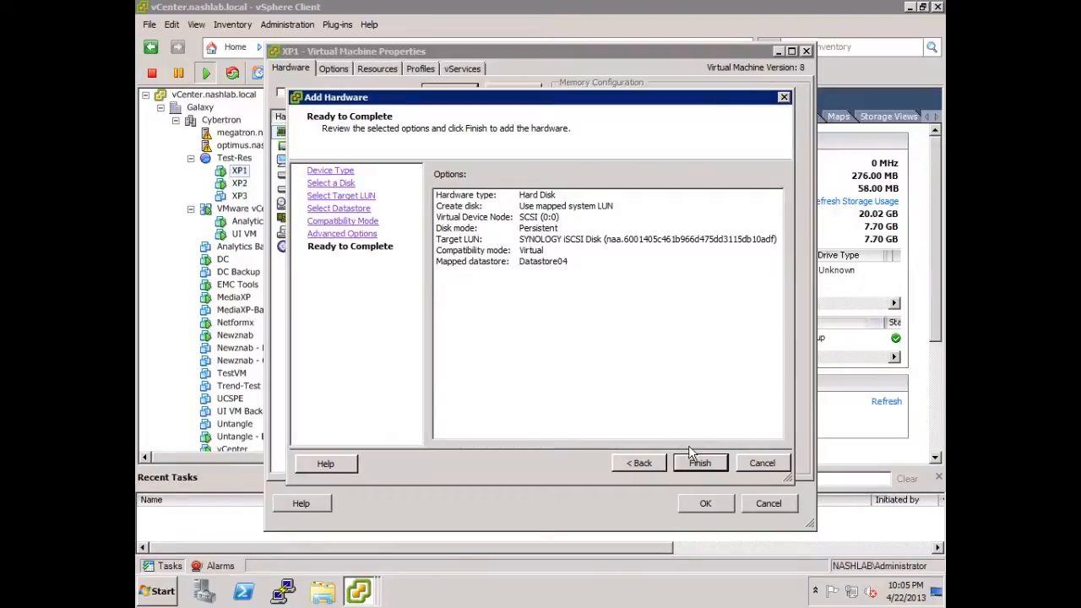
left_click(699, 463)
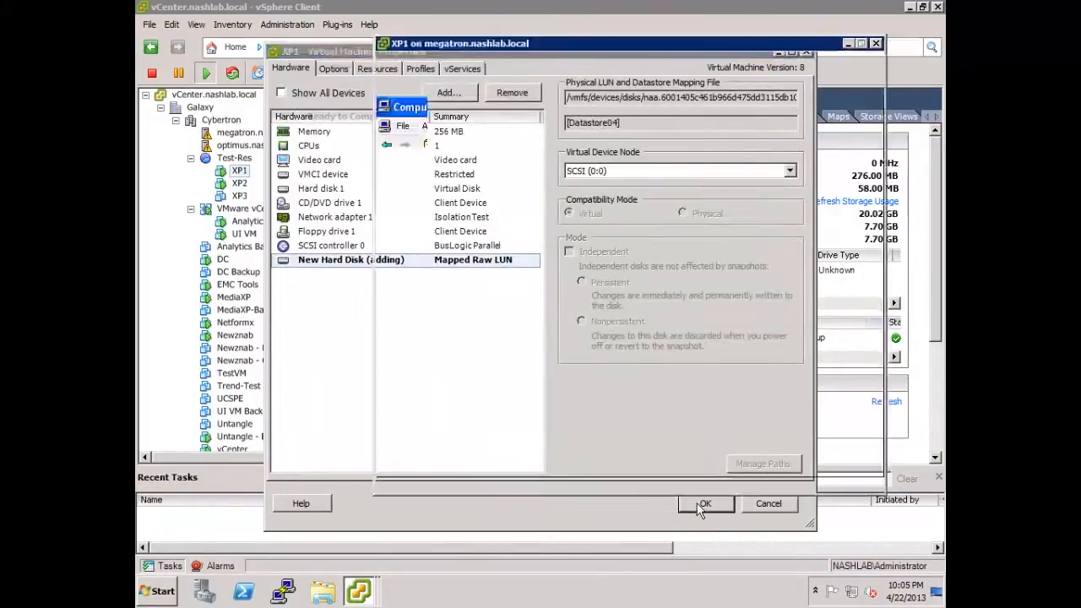
left_click(704, 503)
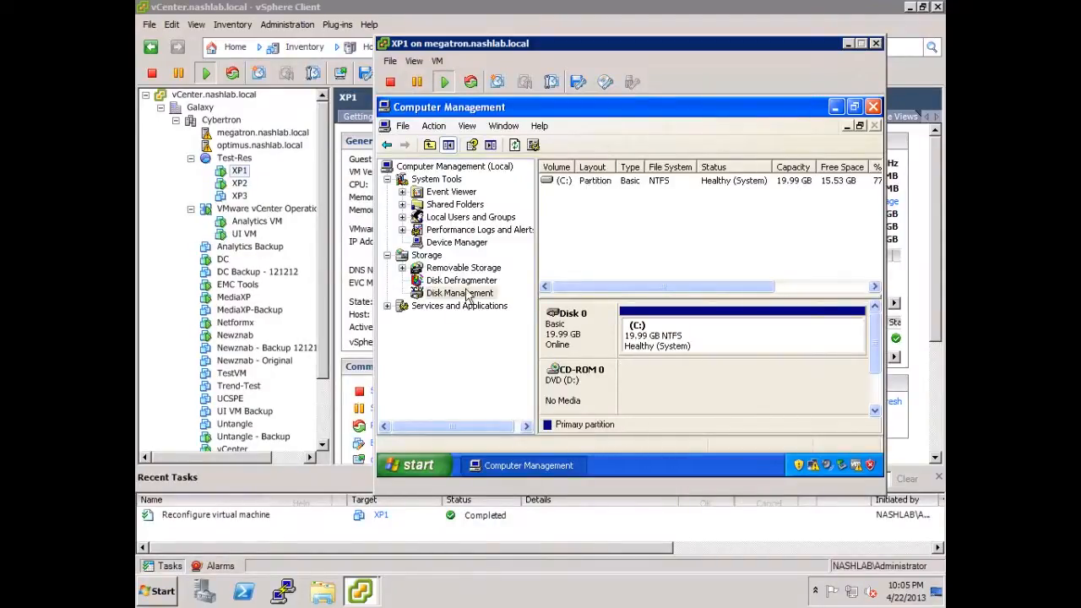
- Rescan disks in the guest's Disk Management so 500 GB Disk 1 appears
left_click(457, 293)
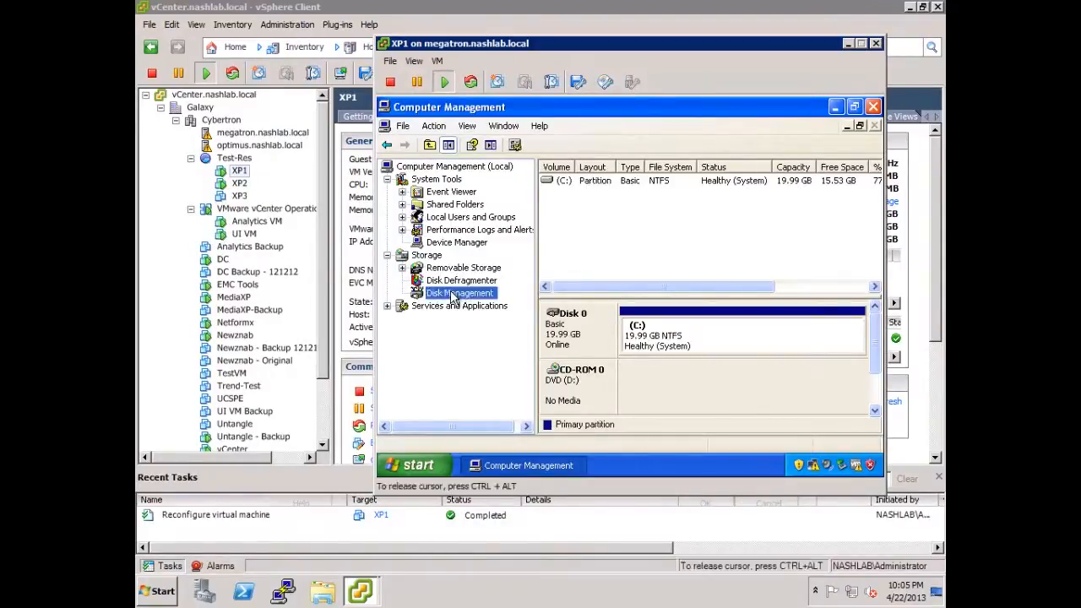
right_click(460, 292)
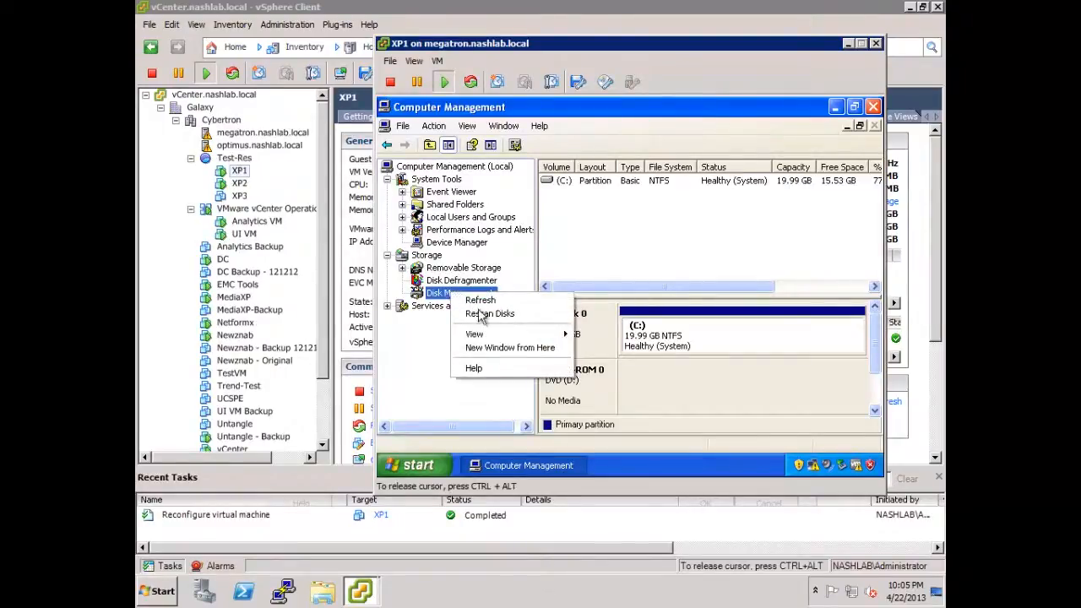
left_click(490, 313)
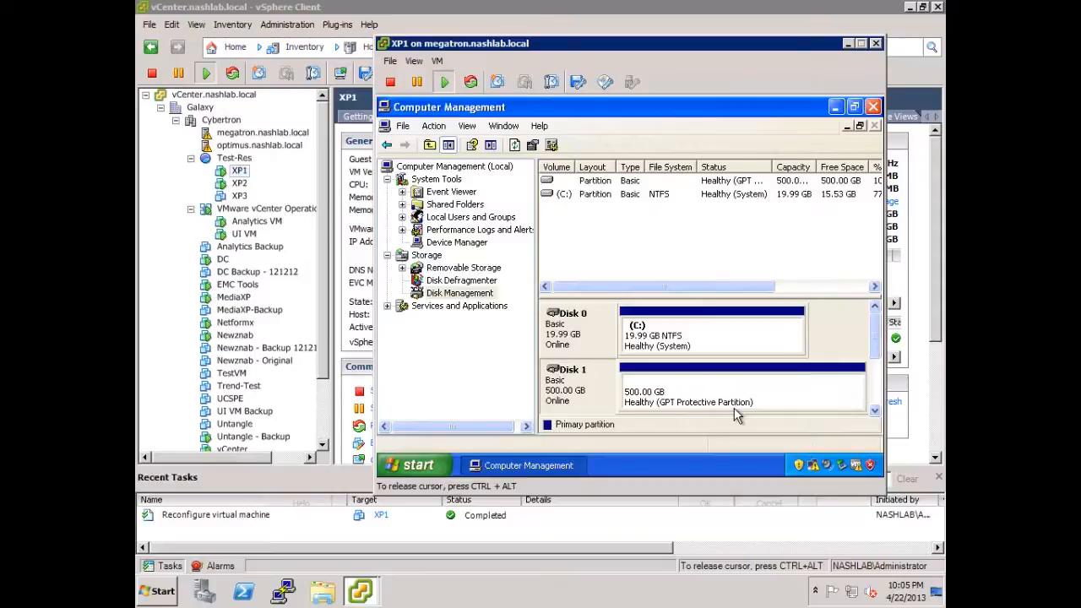
mouse_move(604, 385)
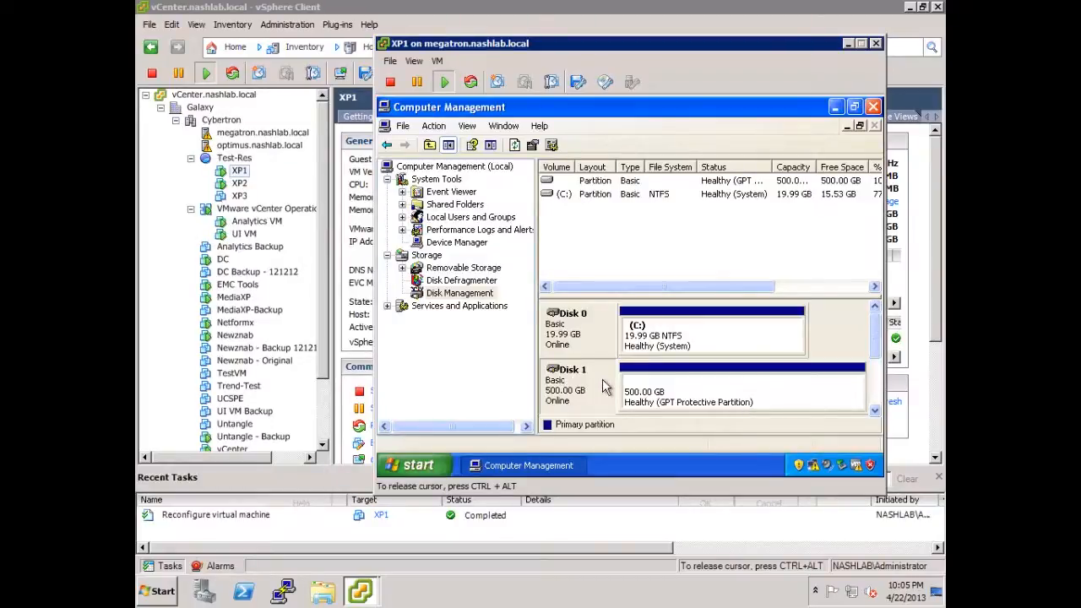